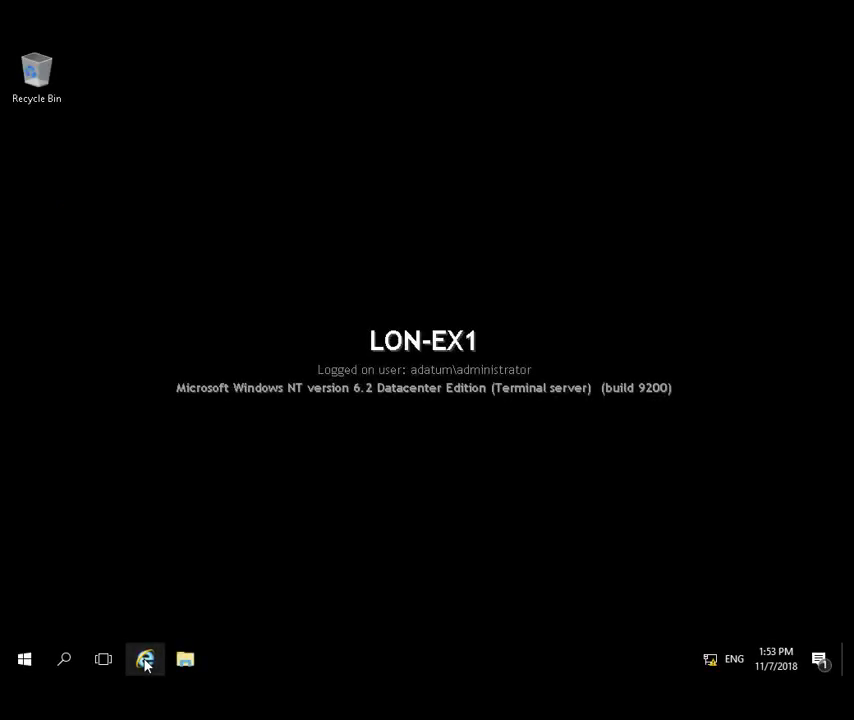
# Sign in to Outlook Web App as Eva, keeping the default language and time zone
pyautogui.click(145, 659)
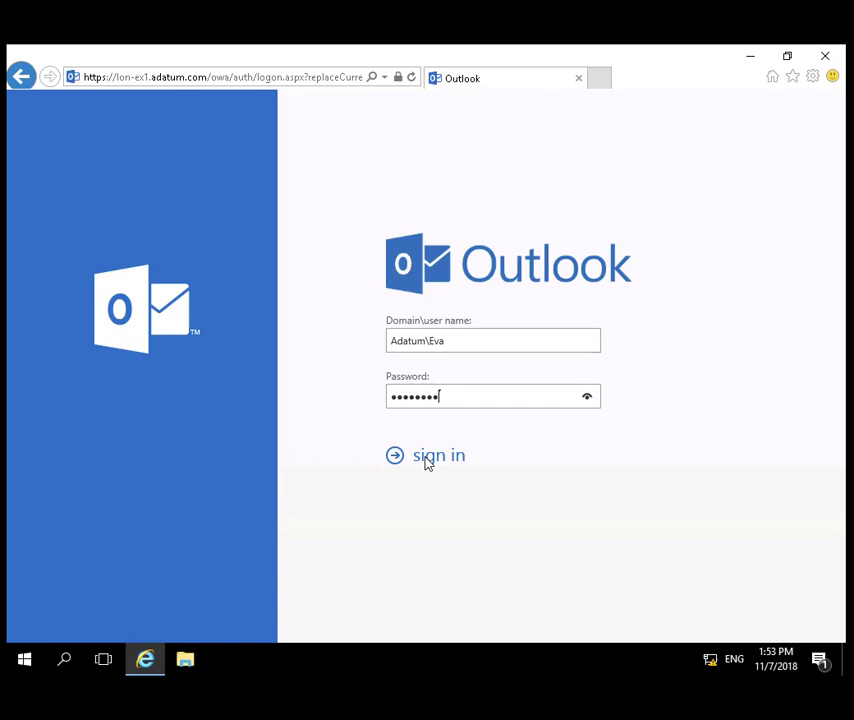
pyautogui.click(425, 455)
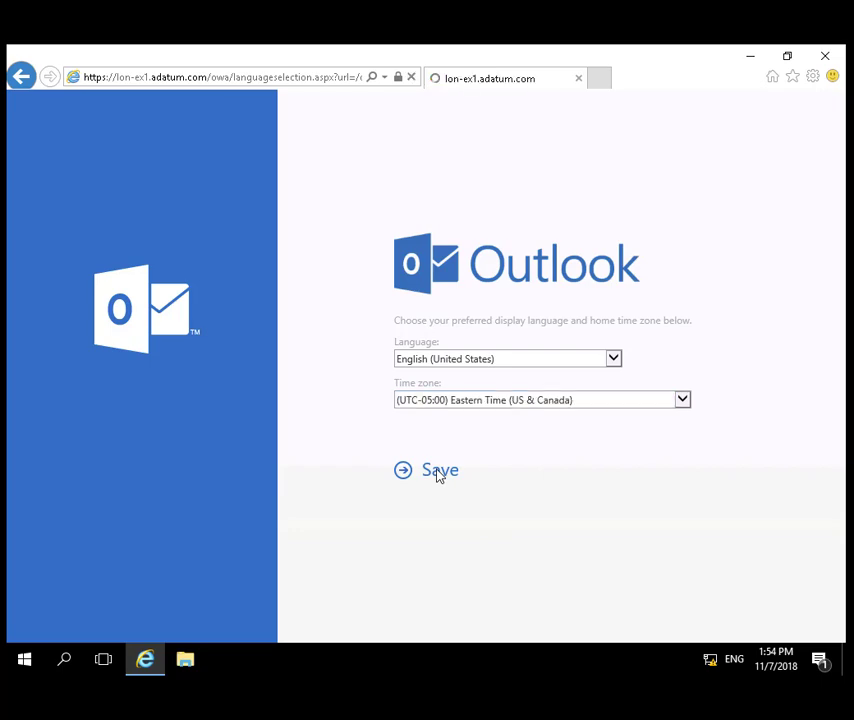
pyautogui.click(439, 470)
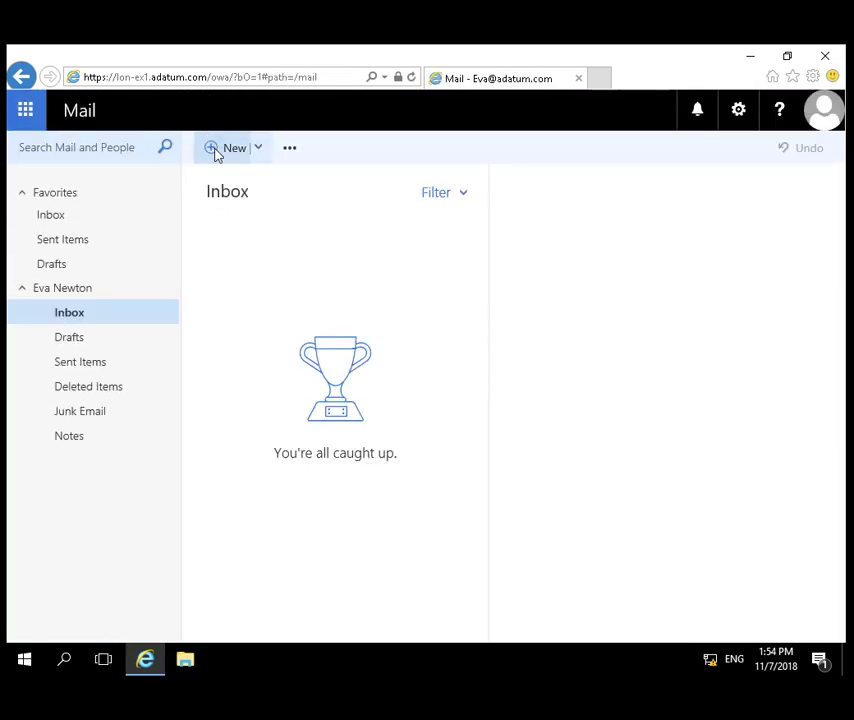
# Send Ivy a message titled 'Message before backup' and confirm it appears in Sent Items
pyautogui.click(233, 148)
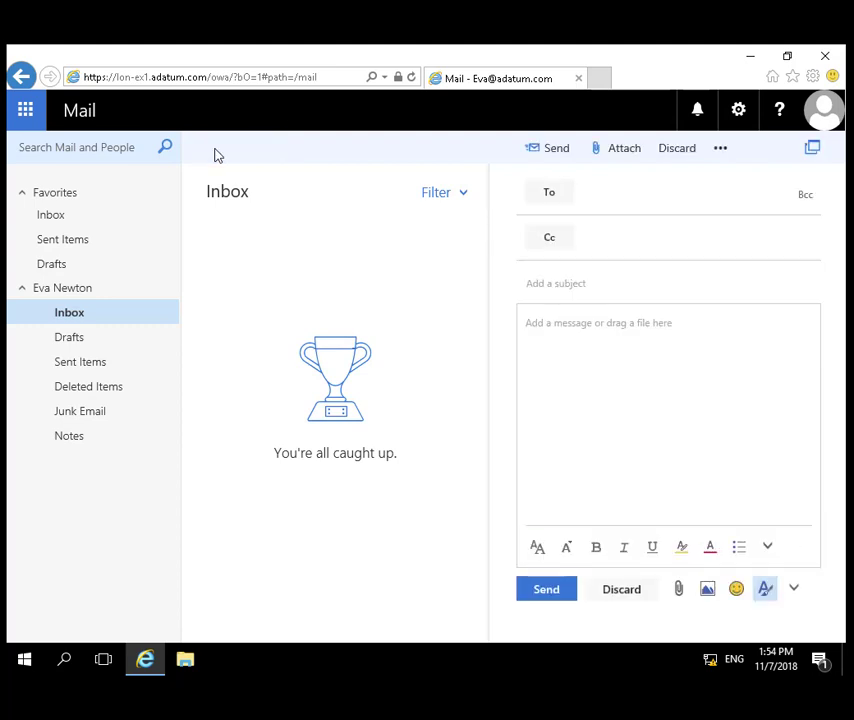
pyautogui.write('Ivy')
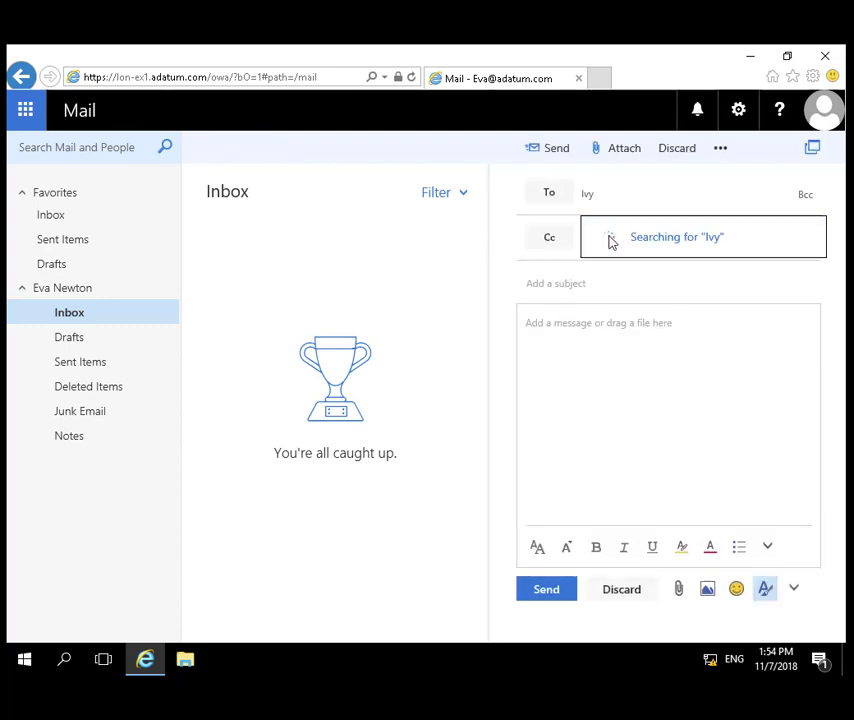
pyautogui.write('Message before backup')
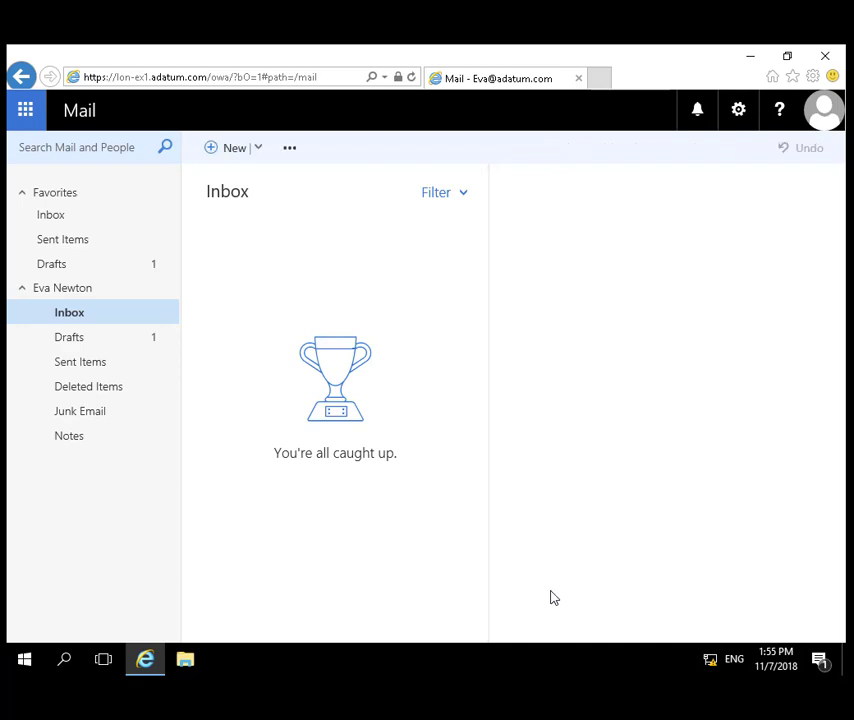
pyautogui.click(82, 361)
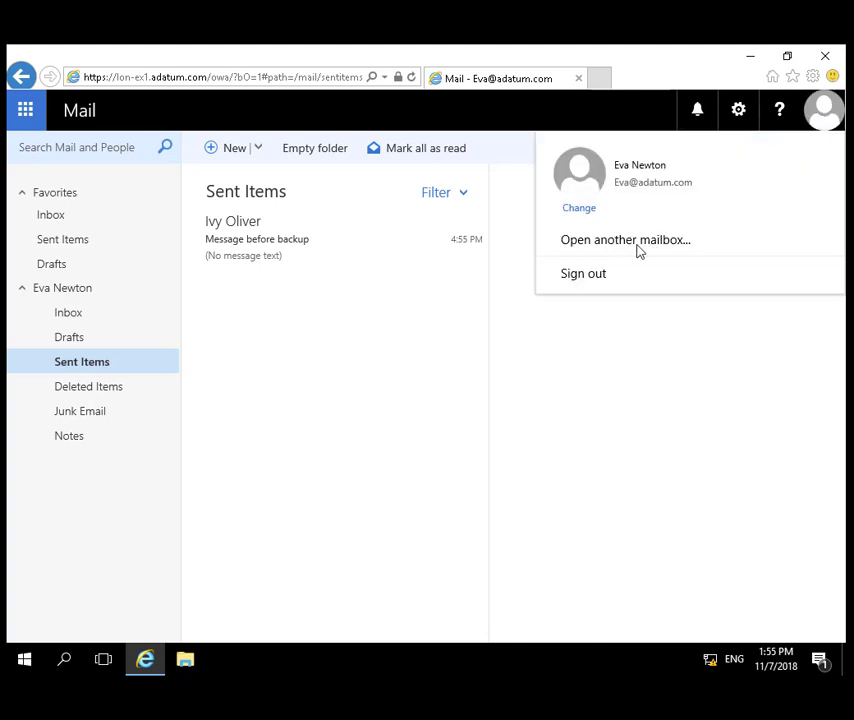
# Sign out of Eva's mailbox and sign back in as Adatum\Ivy
pyautogui.click(583, 273)
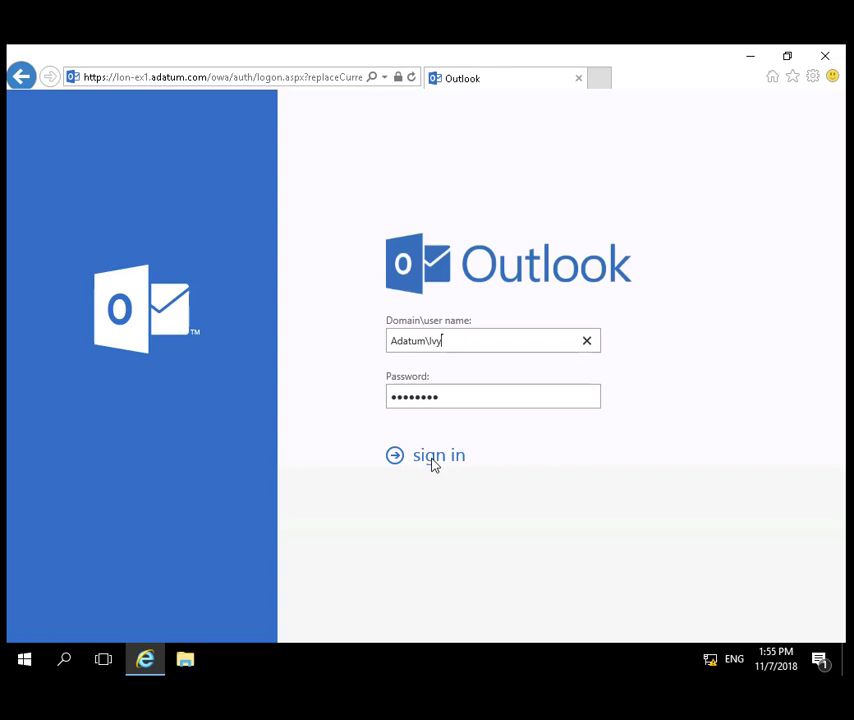
pyautogui.click(438, 455)
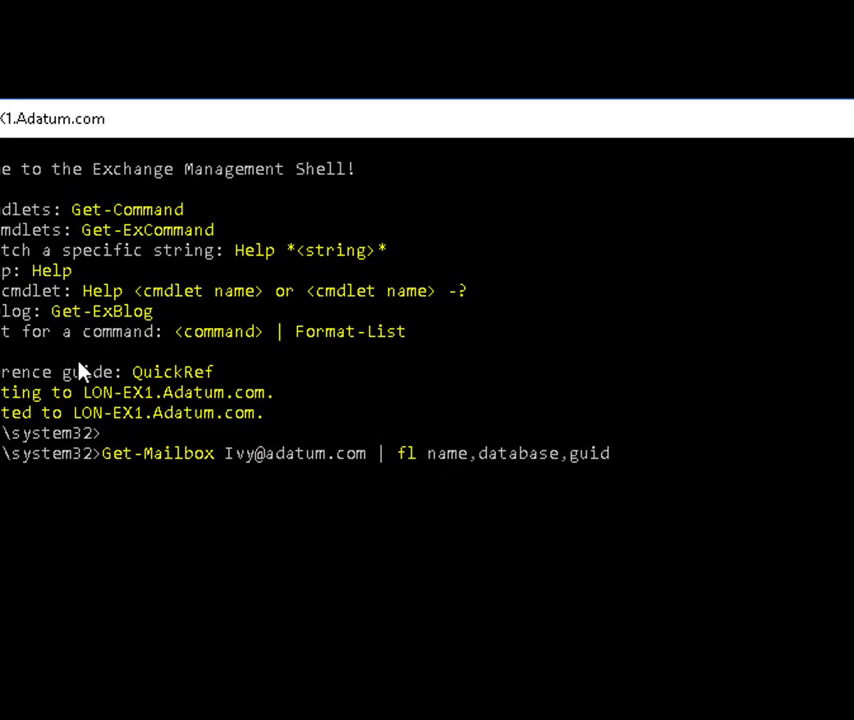
pyautogui.press('Return')
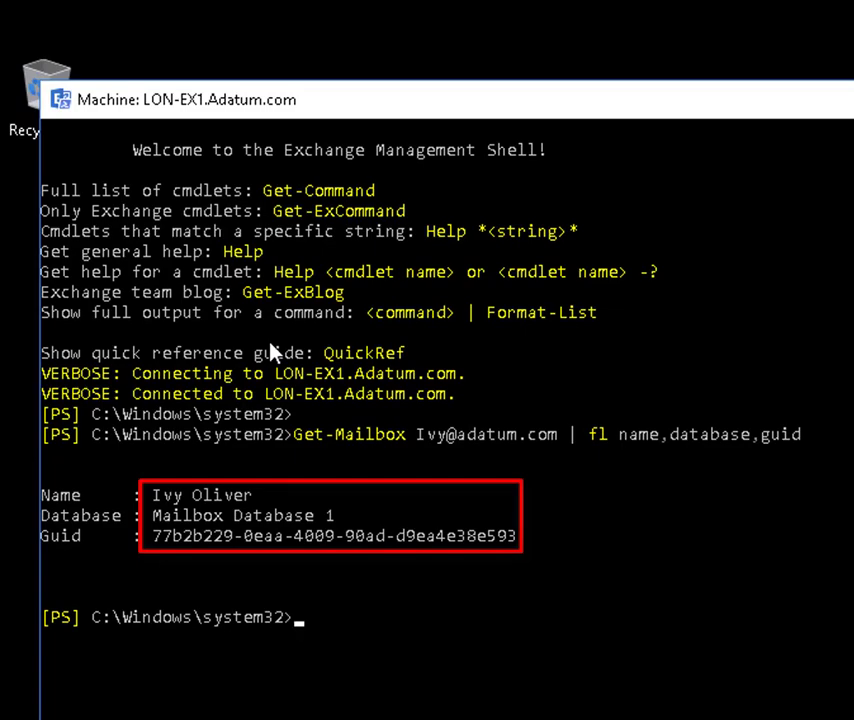
pyautogui.click(676, 89)
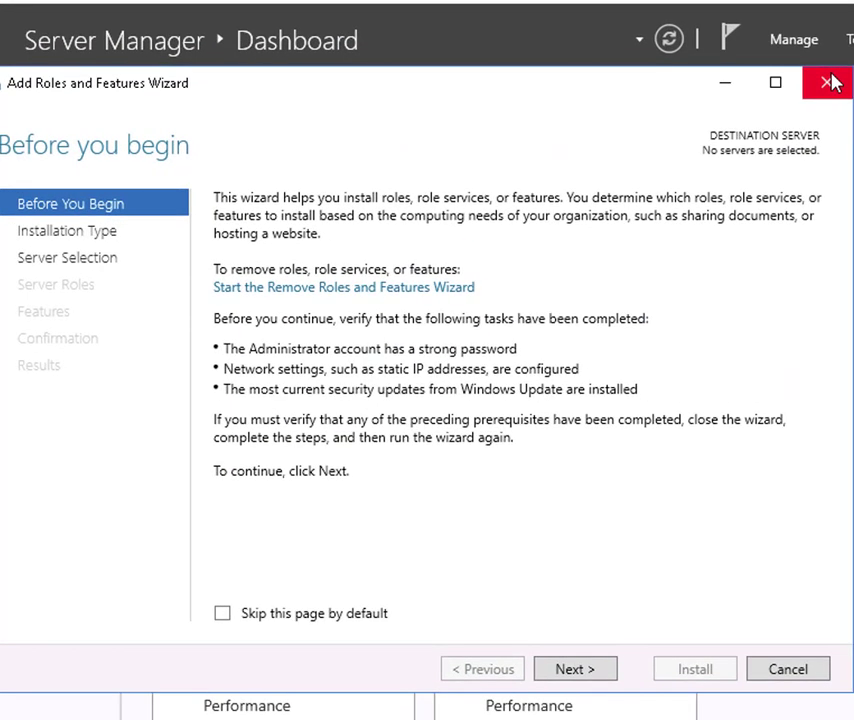
# Start a role-based installation on server LON-EX1, skipping past server roles
pyautogui.click(575, 669)
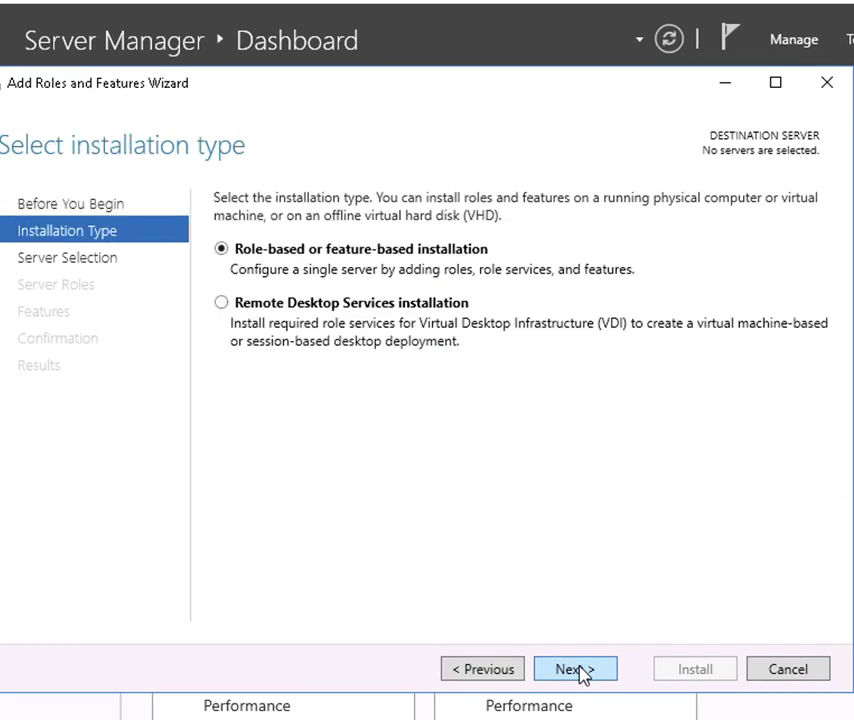
pyautogui.click(575, 669)
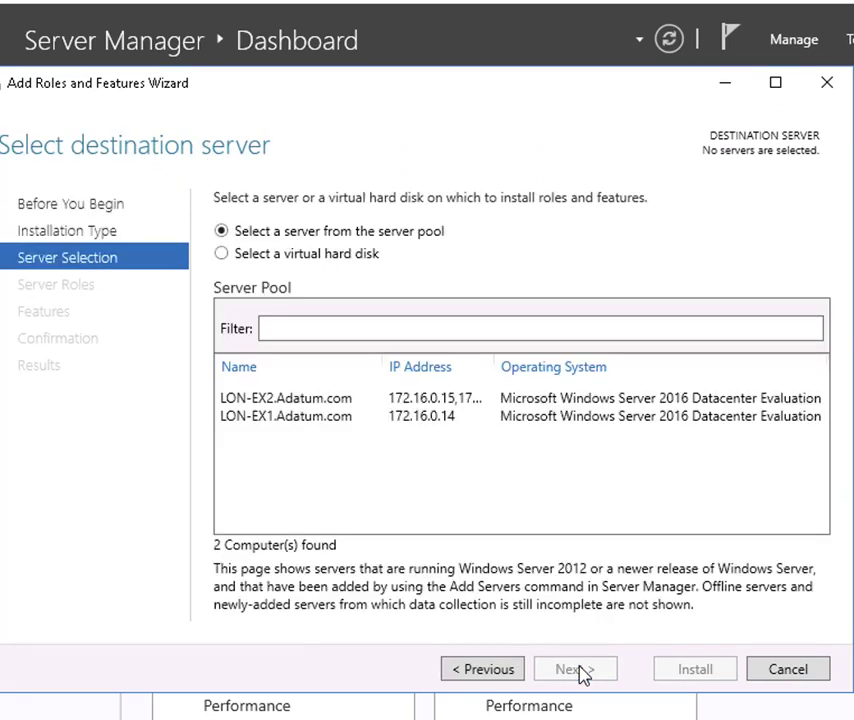
pyautogui.click(286, 416)
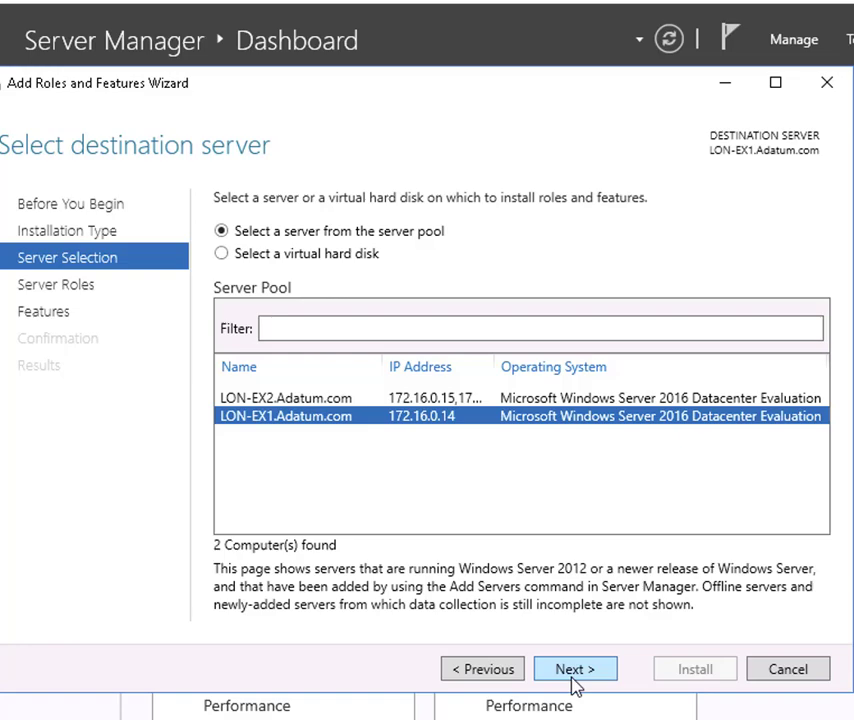
pyautogui.click(574, 669)
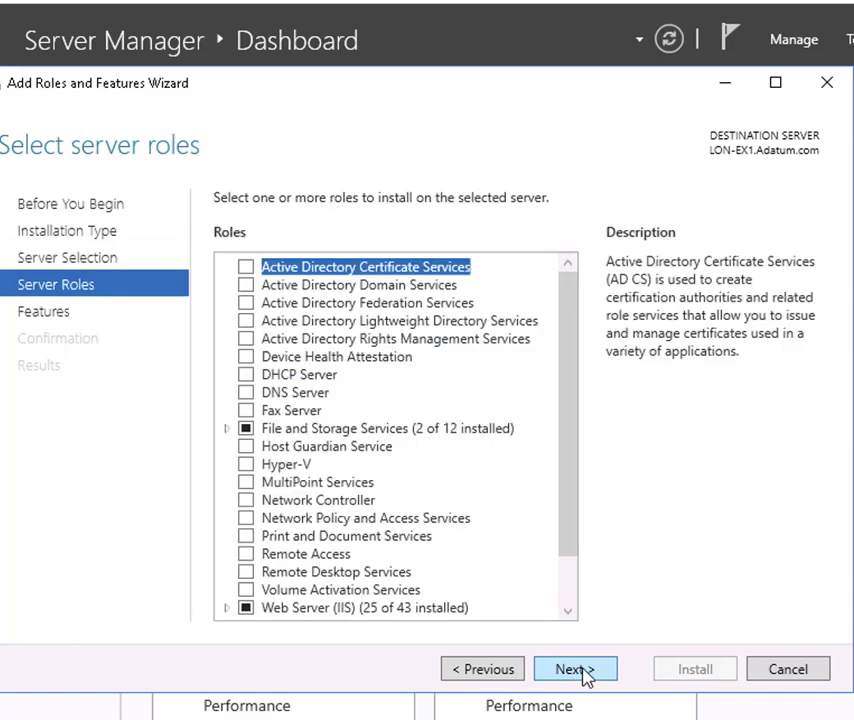
pyautogui.click(574, 668)
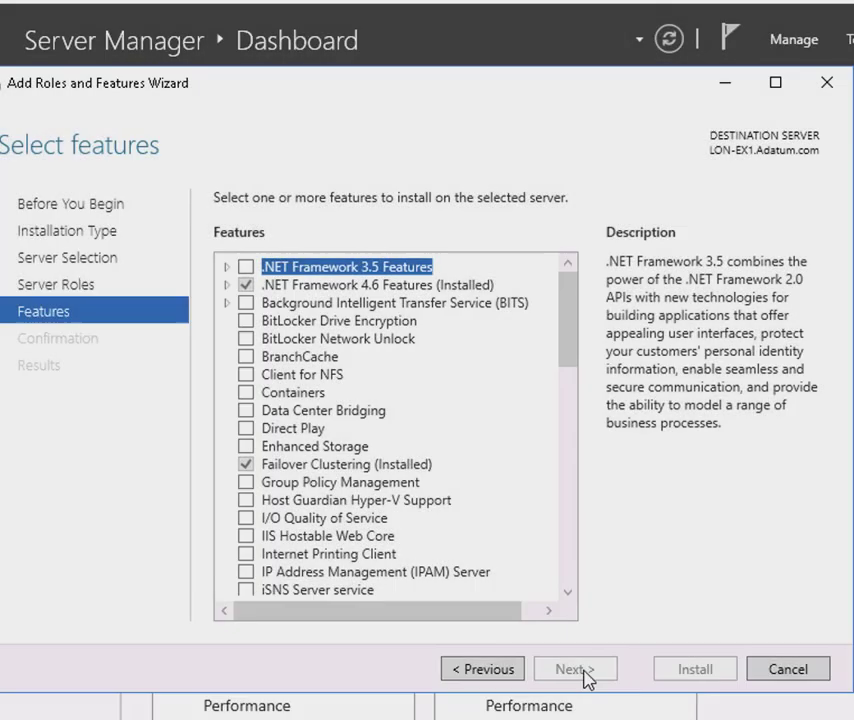
# Select the Windows Server Backup feature, install it, and close the wizard
pyautogui.scroll(-3)
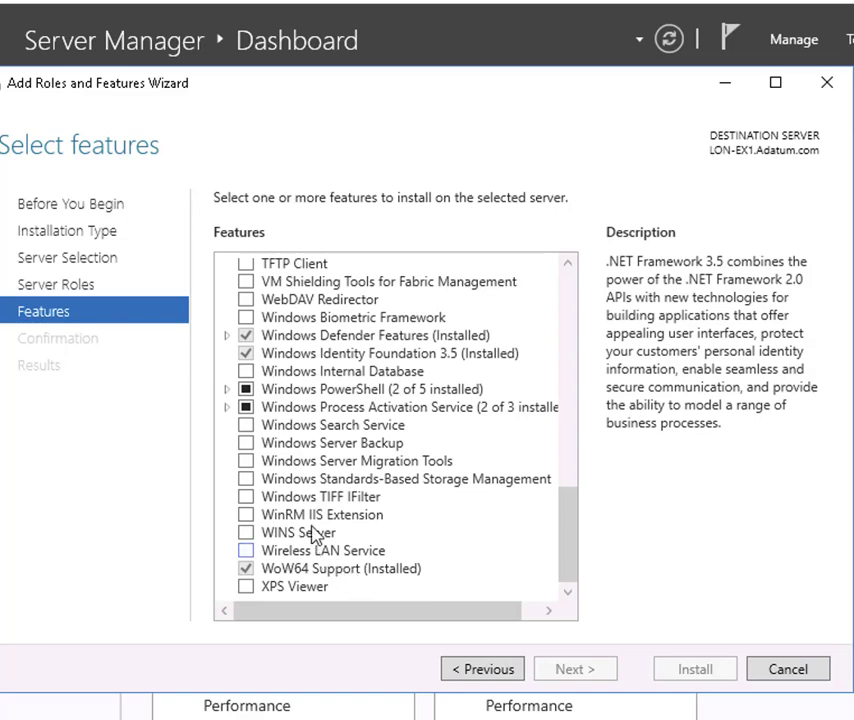
pyautogui.click(331, 443)
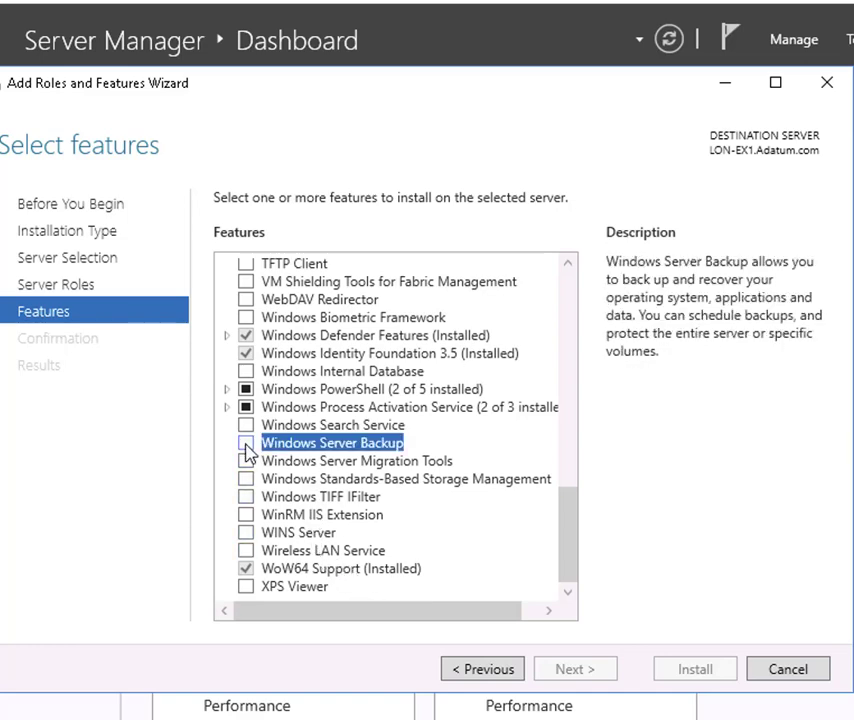
pyautogui.click(575, 669)
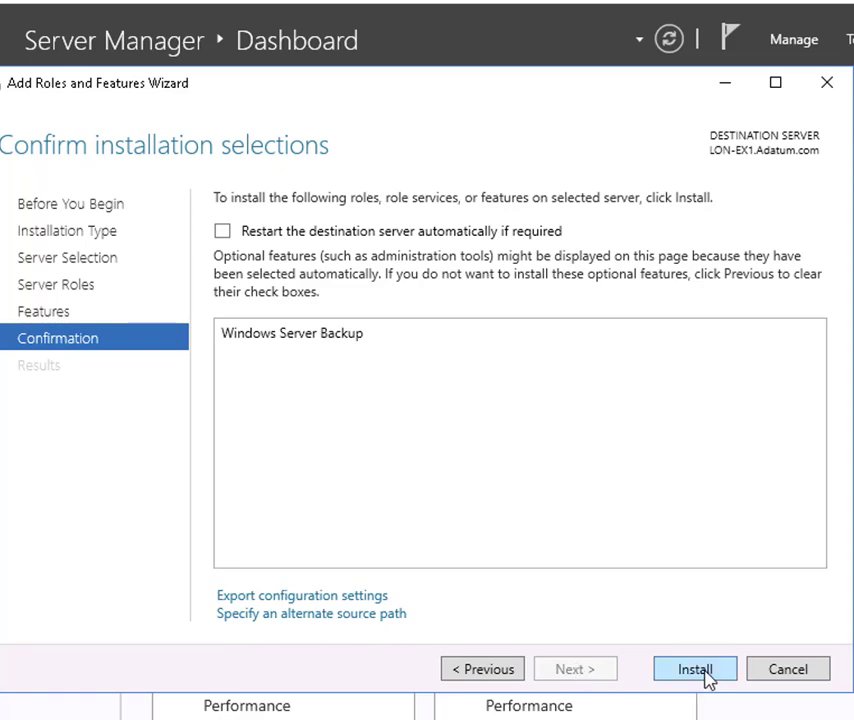
pyautogui.click(695, 669)
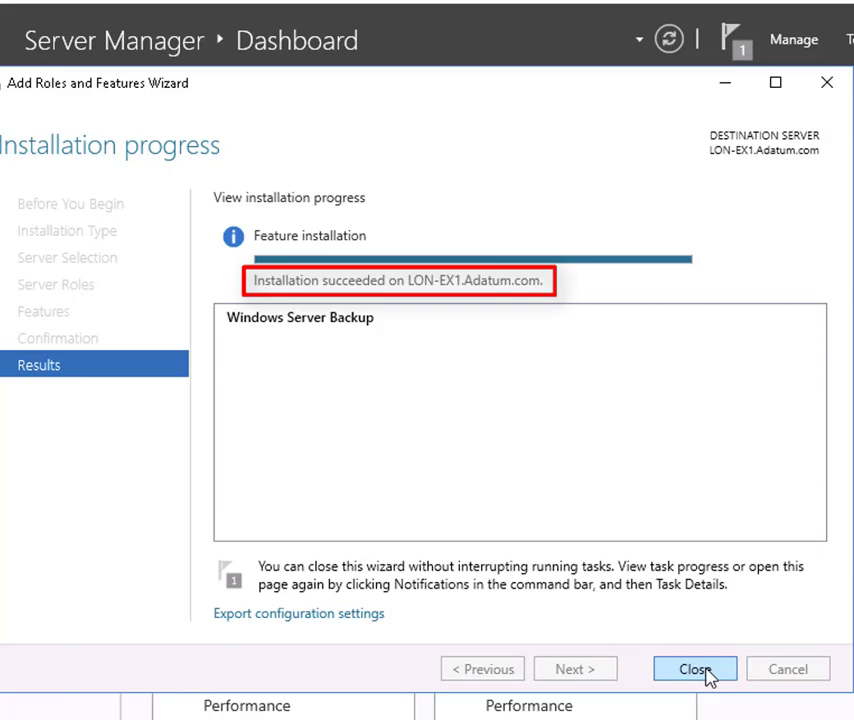
pyautogui.click(695, 669)
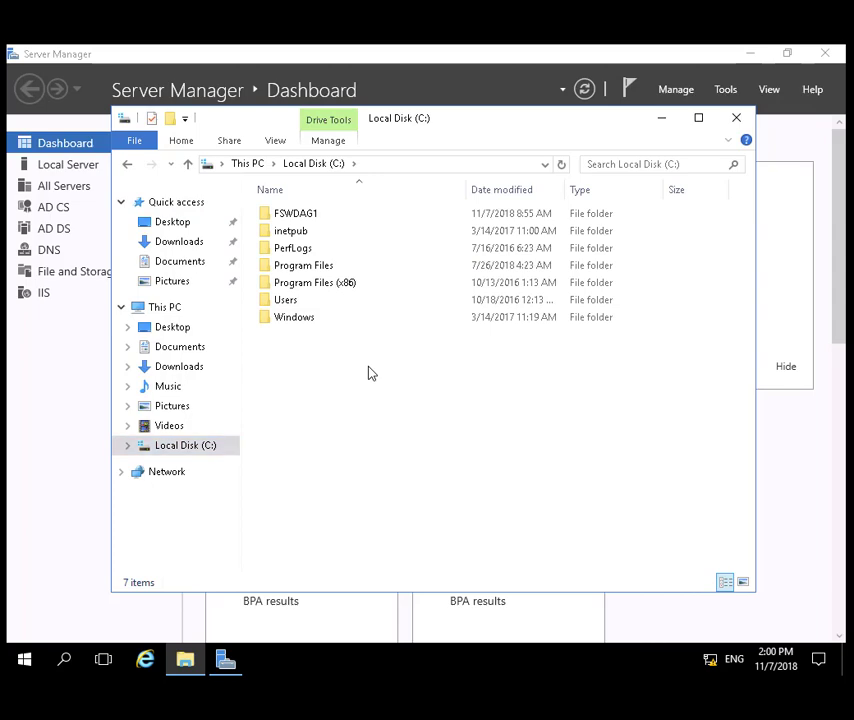
# Create a Backup folder on Local Disk (C:) and share it with specific people
pyautogui.rightClick(368, 373)
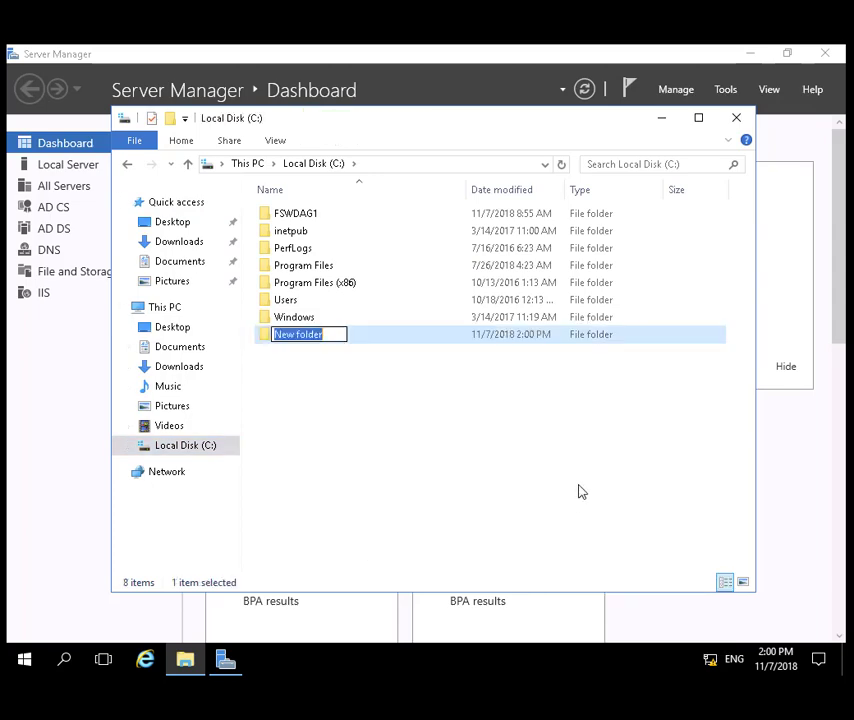
pyautogui.write('Backup')
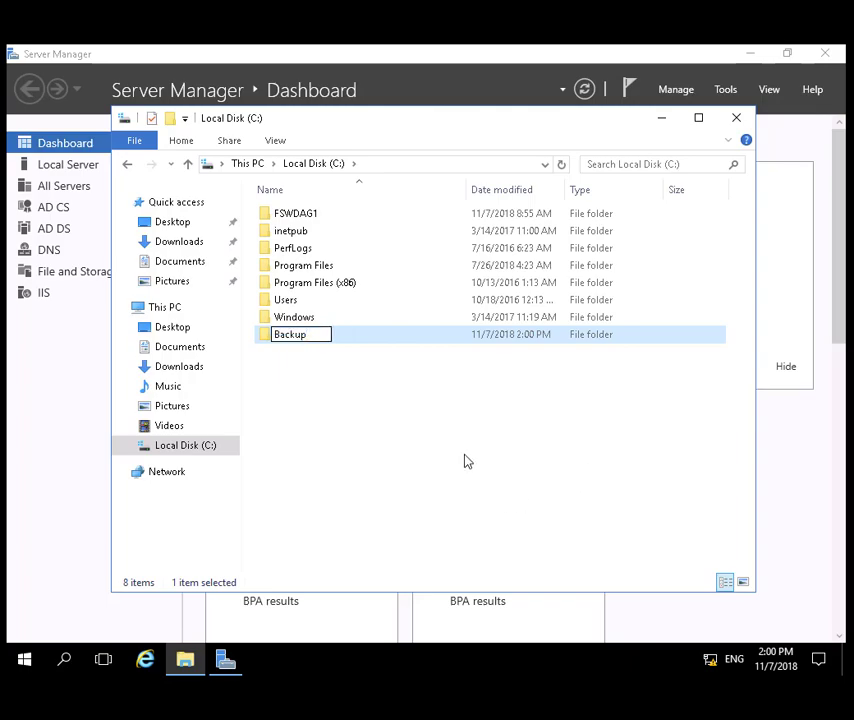
pyautogui.rightClick(290, 334)
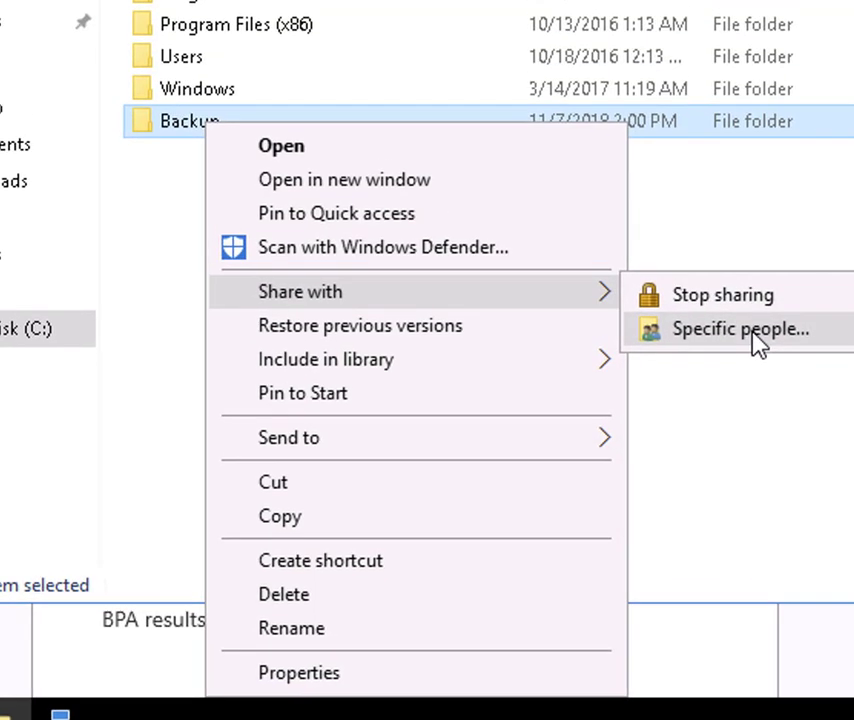
pyautogui.click(740, 328)
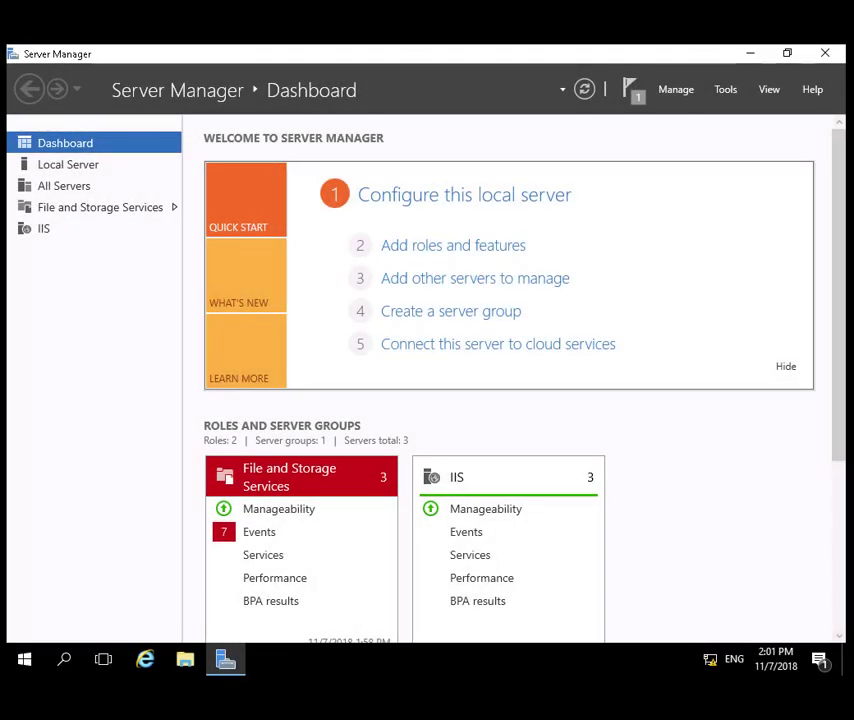
# Launch Windows Server Backup and start a one-time backup from Local Backup
pyautogui.click(725, 89)
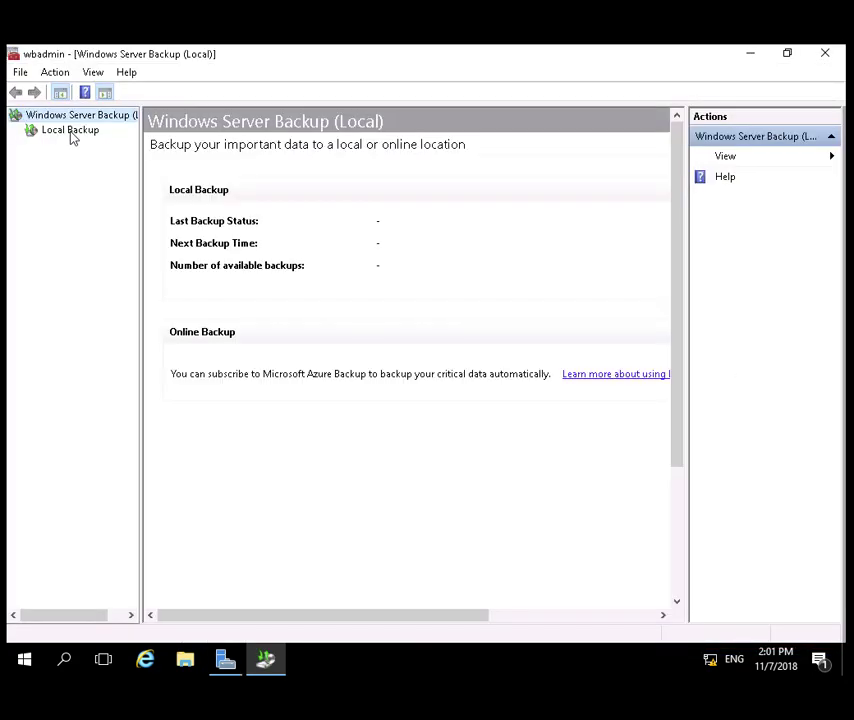
pyautogui.click(70, 130)
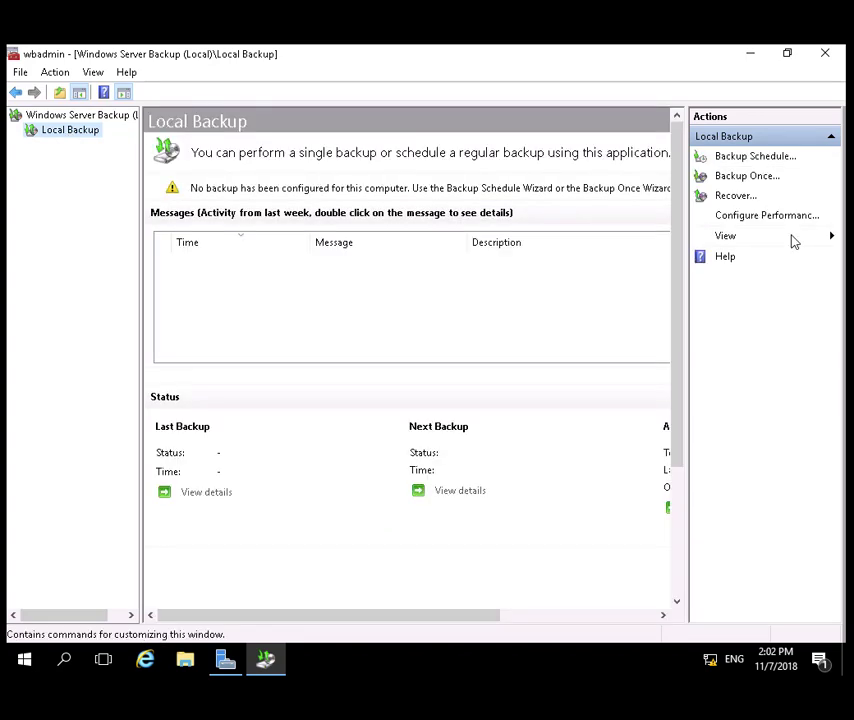
pyautogui.moveTo(747, 176)
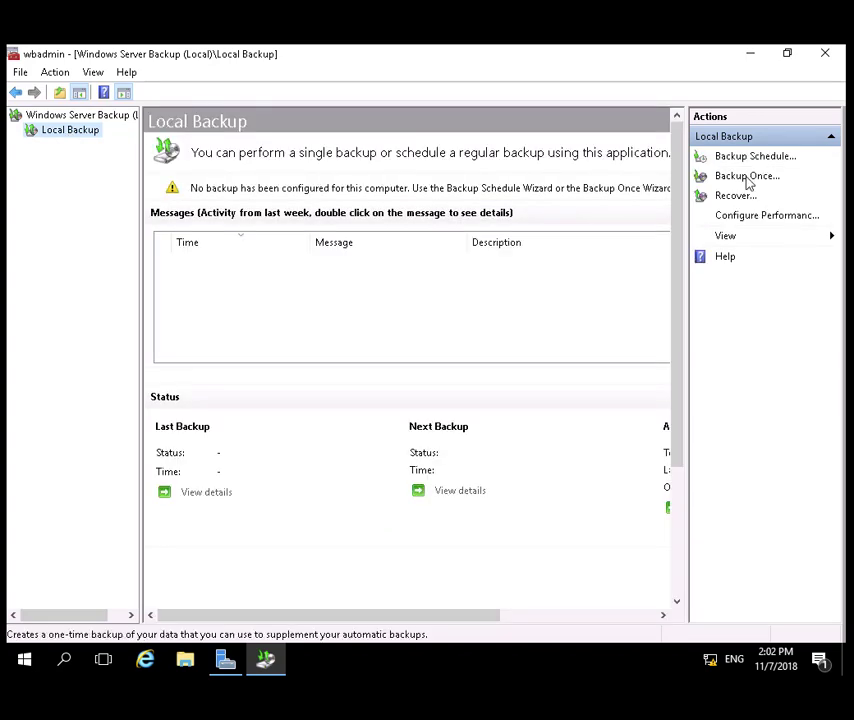
pyautogui.click(746, 175)
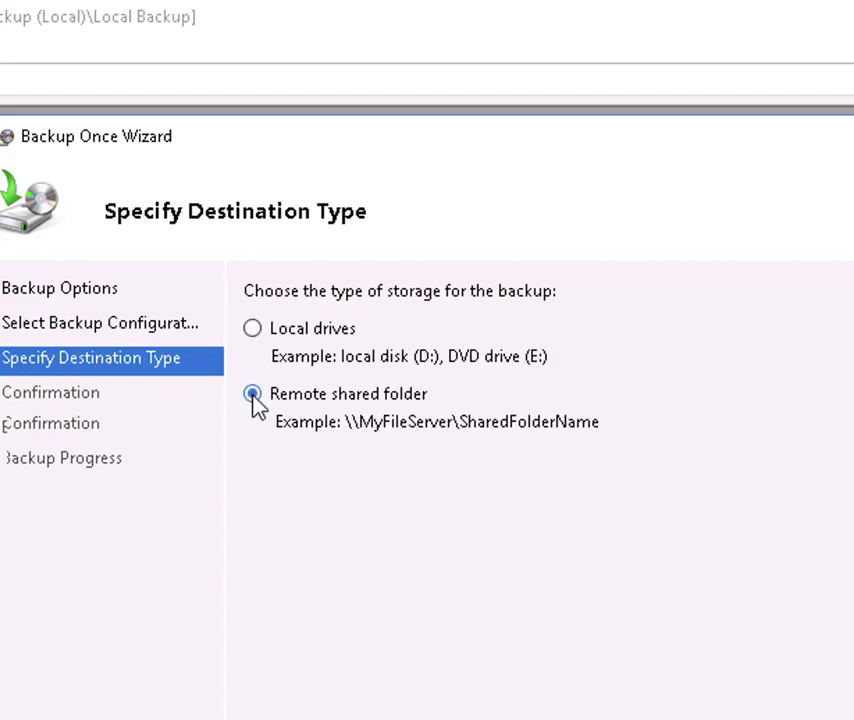
# Target remote shared folder \\LON-DC1\Backup with Do not inherit access, advancing to Confirmation
pyautogui.click(253, 393)
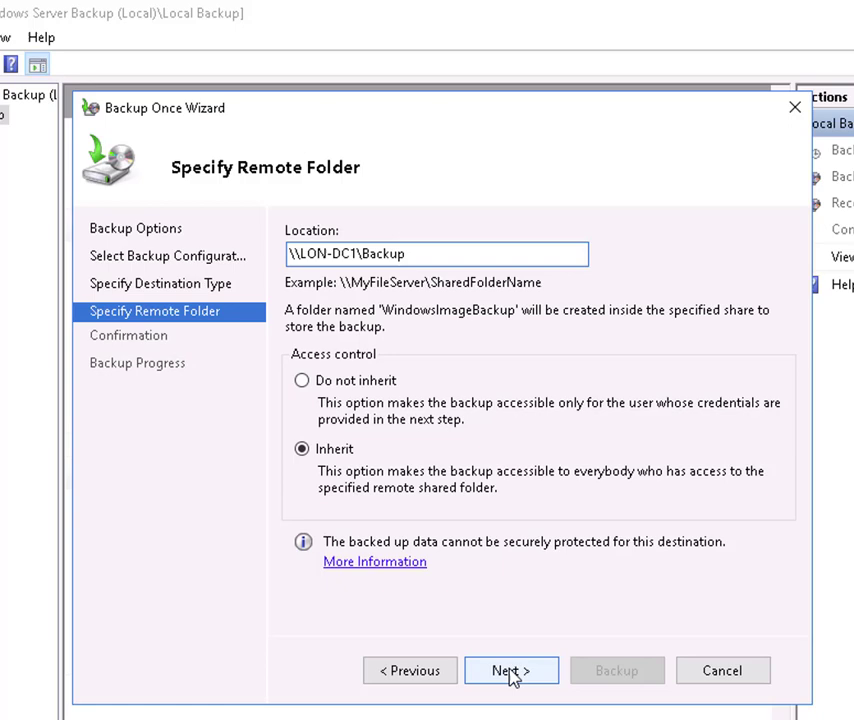
pyautogui.click(302, 380)
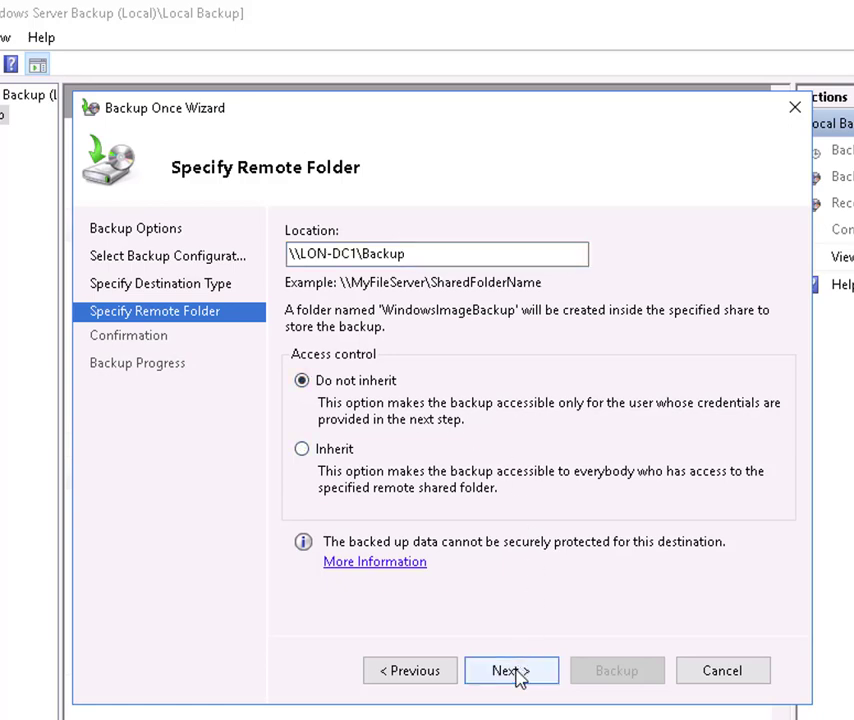
pyautogui.click(511, 670)
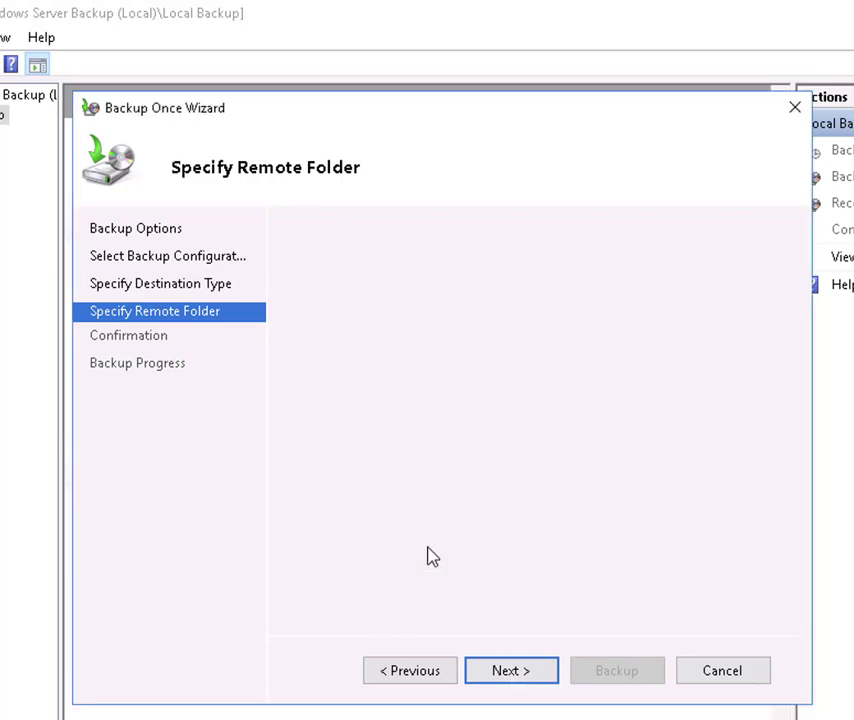
pyautogui.click(511, 670)
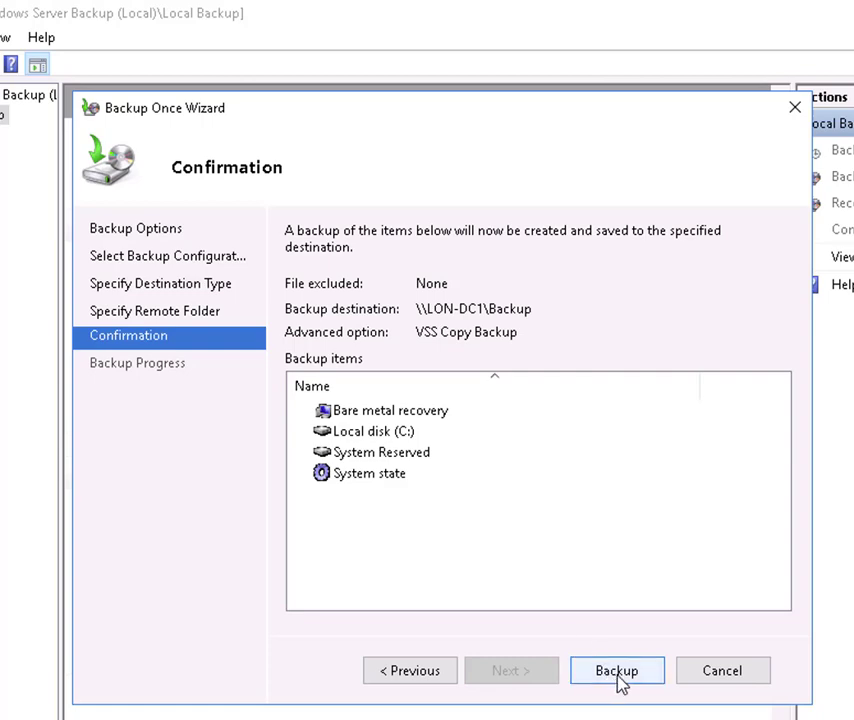
# Start the backup to \\LON-DC1\Backup, then close the progress window so it runs in background
pyautogui.click(616, 670)
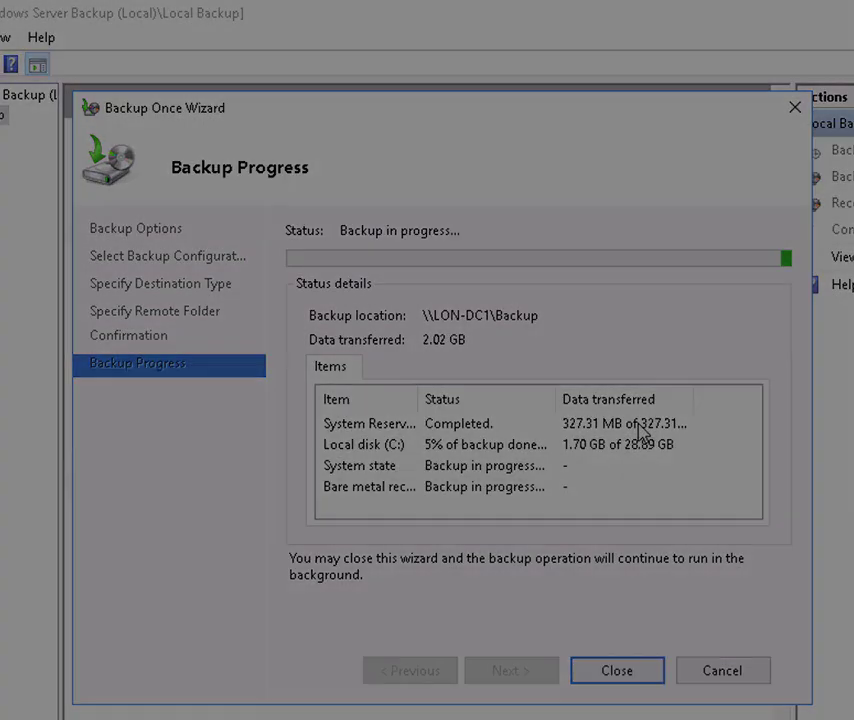
pyautogui.click(617, 670)
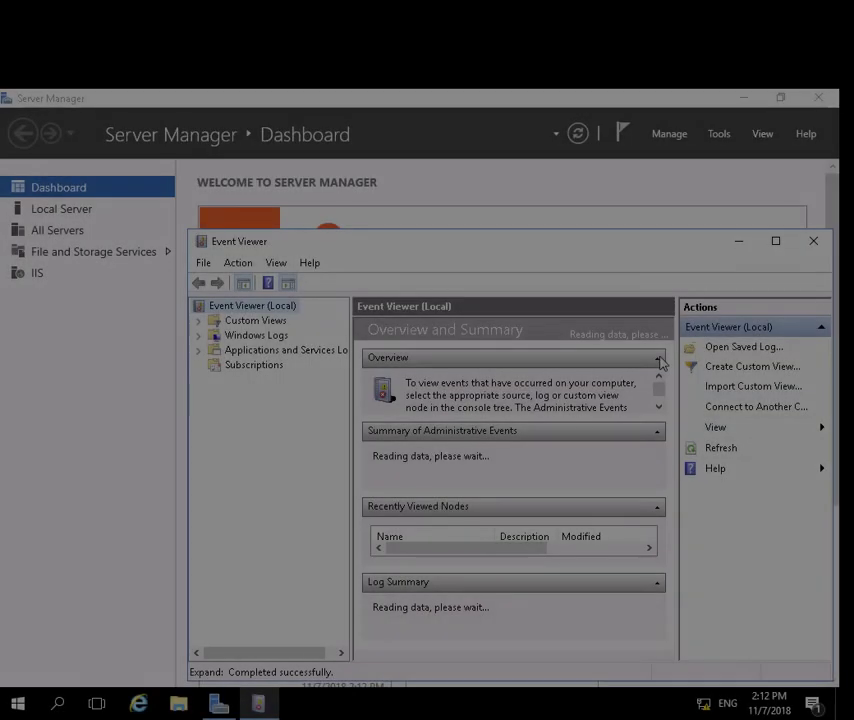
pyautogui.click(775, 241)
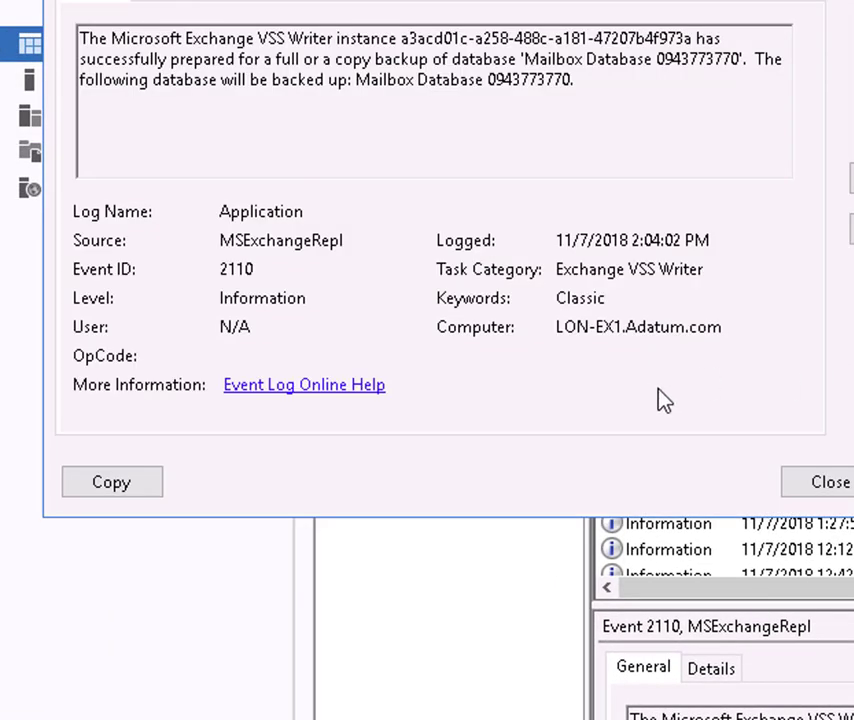
pyautogui.moveTo(658, 396)
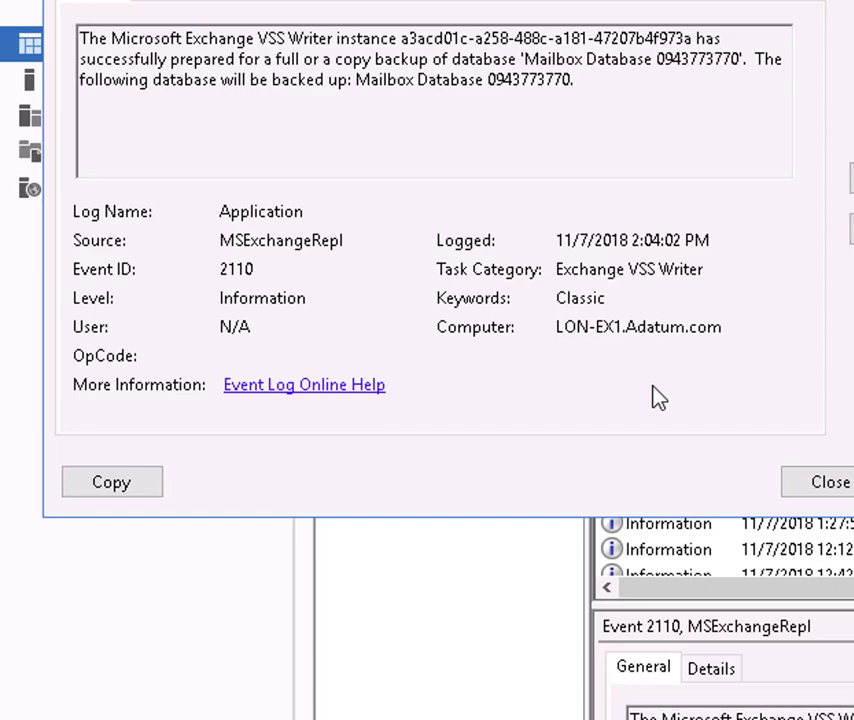
pyautogui.click(831, 481)
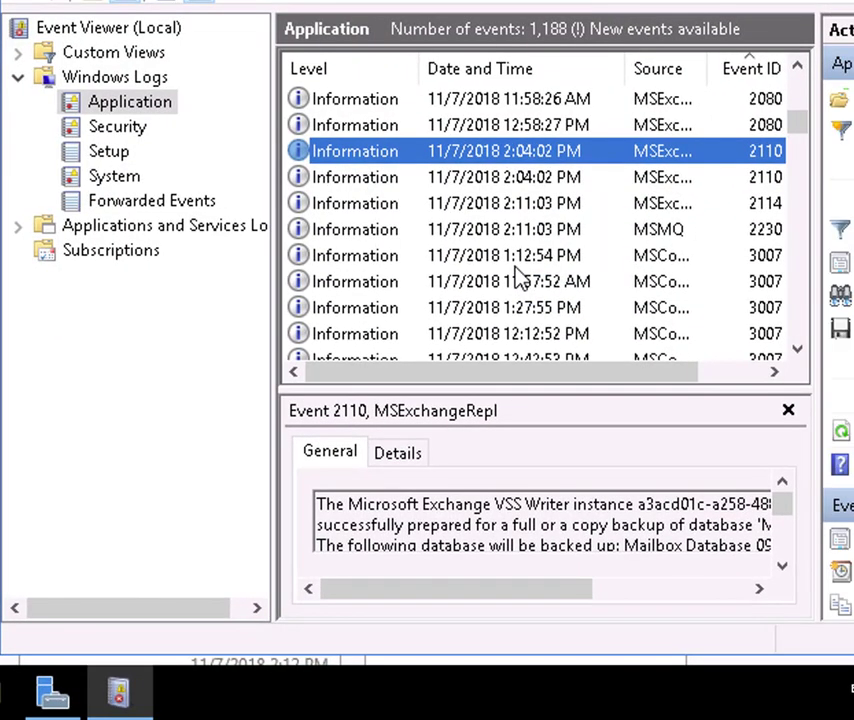